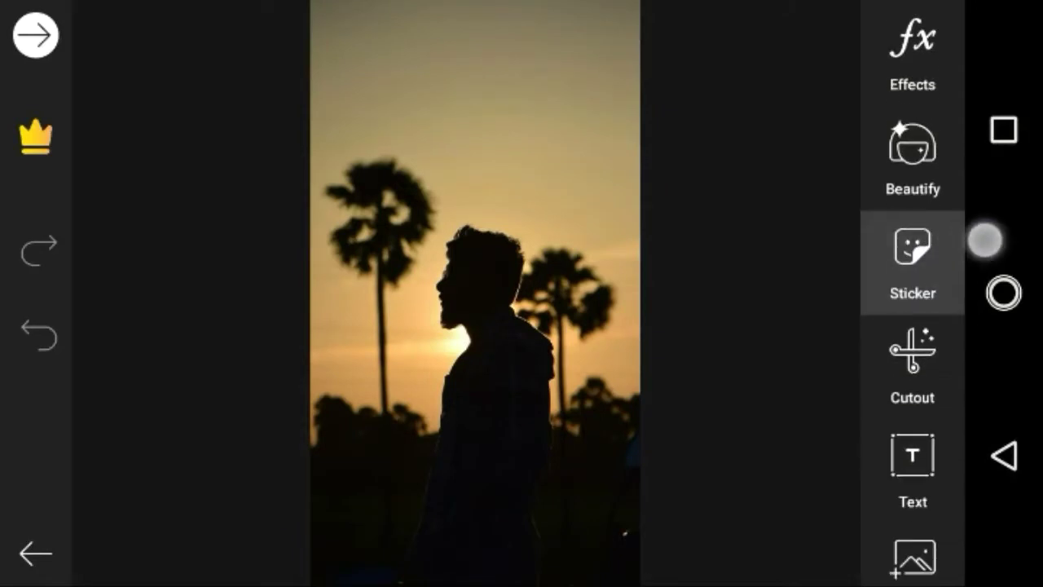
Add the bonfire image as a new layer over the silhouette man photo.
left_click(913, 261)
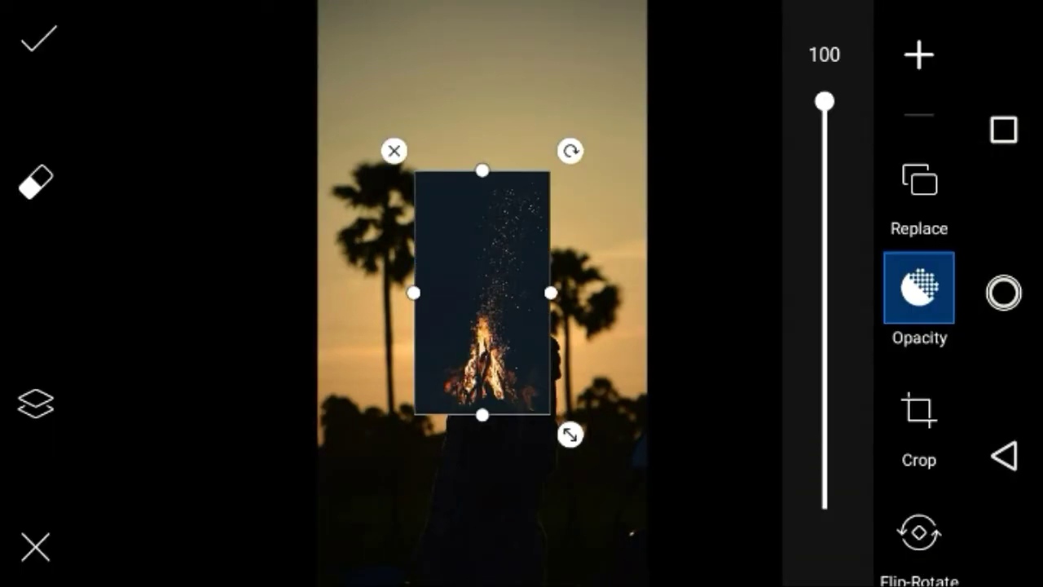
Blend the bonfire layer in Screen mode and enlarge it over the man's body.
scroll("down", 3)
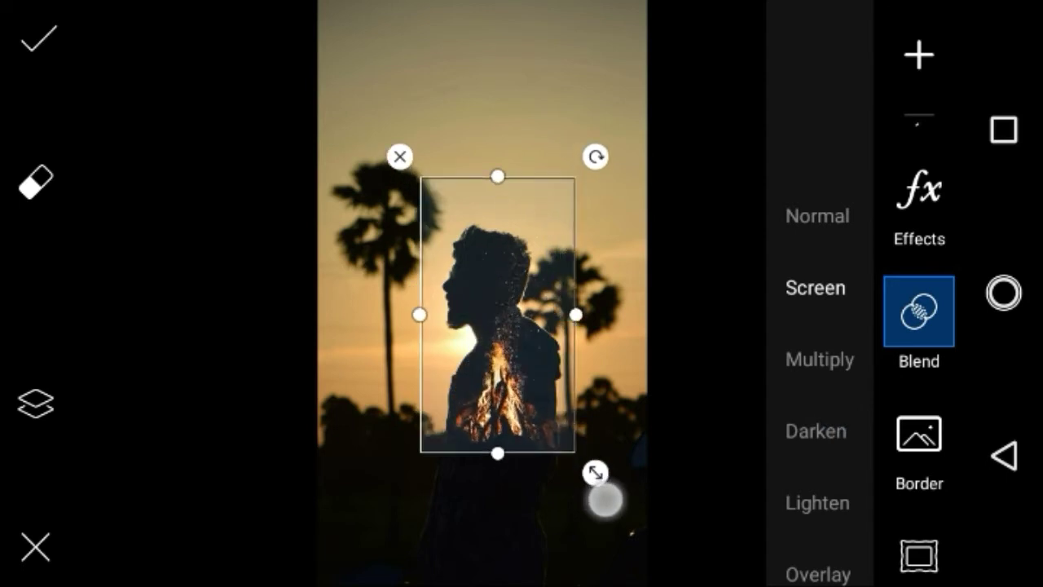
left_click_drag(595, 473, 623, 524)
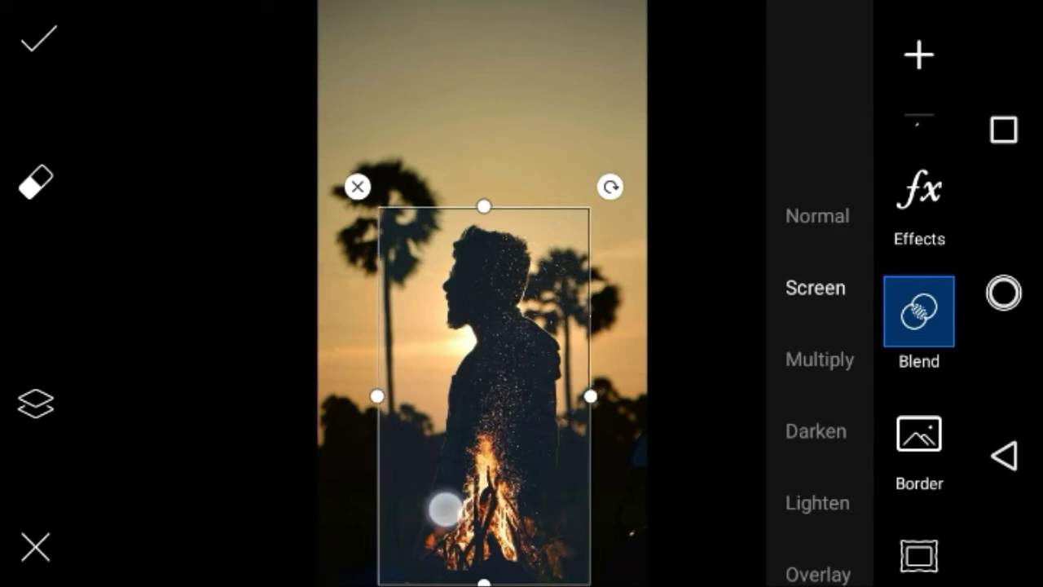
left_click(920, 56)
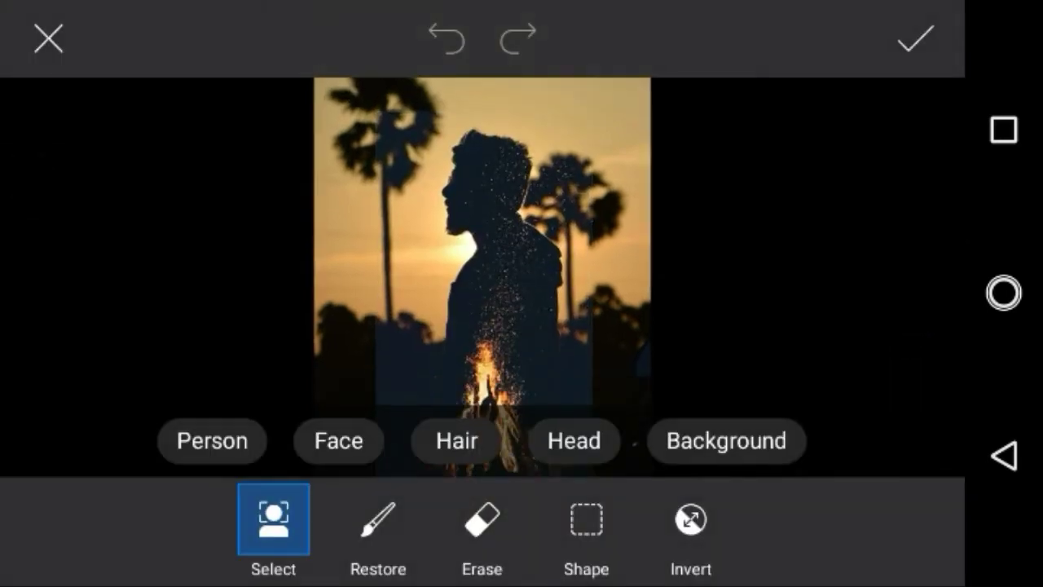
Erase by hand the leftover bonfire glow outside the man's body.
left_click(482, 519)
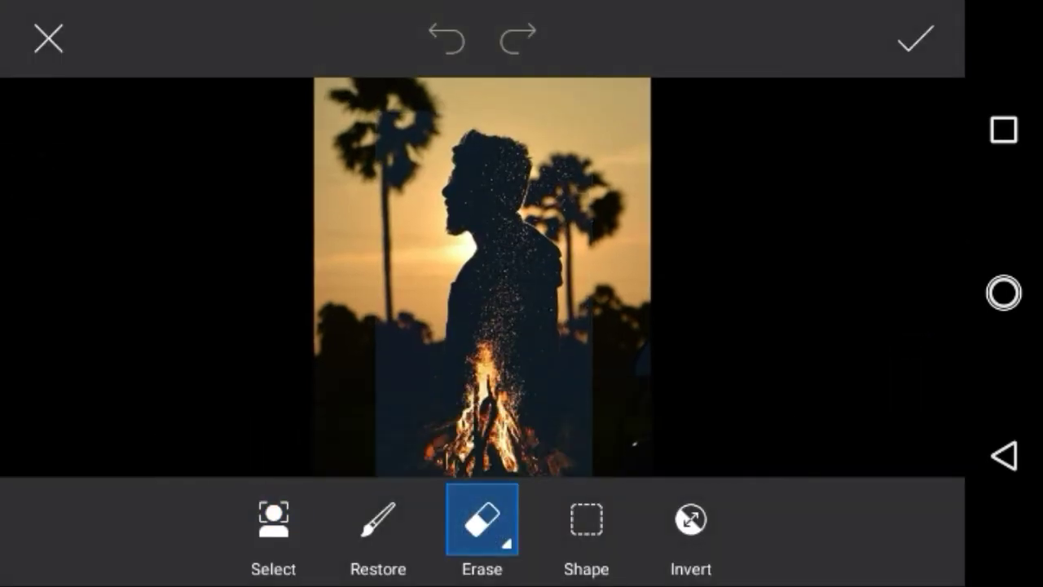
left_click(483, 518)
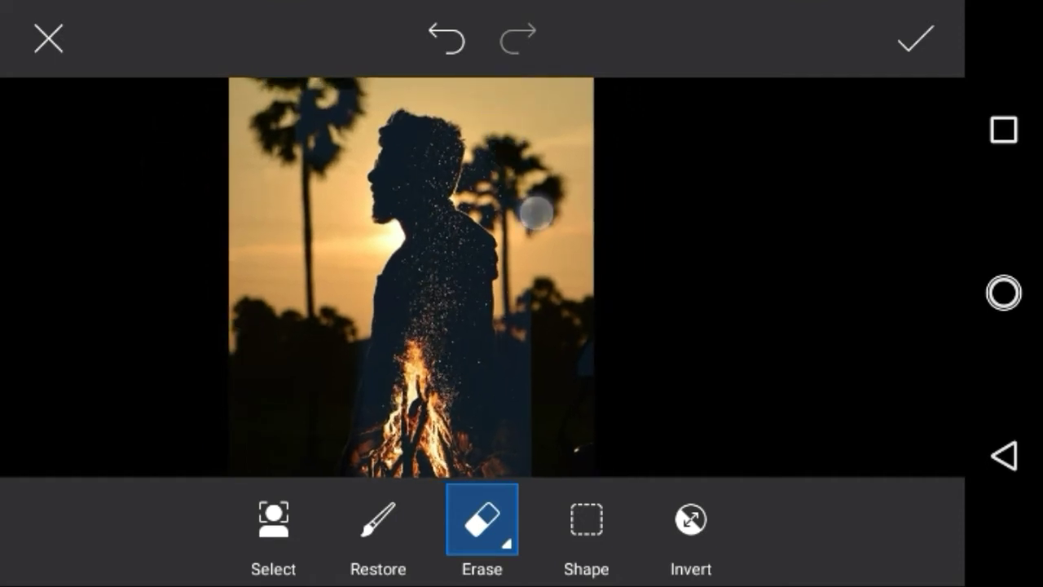
left_click_drag(534, 214, 538, 334)
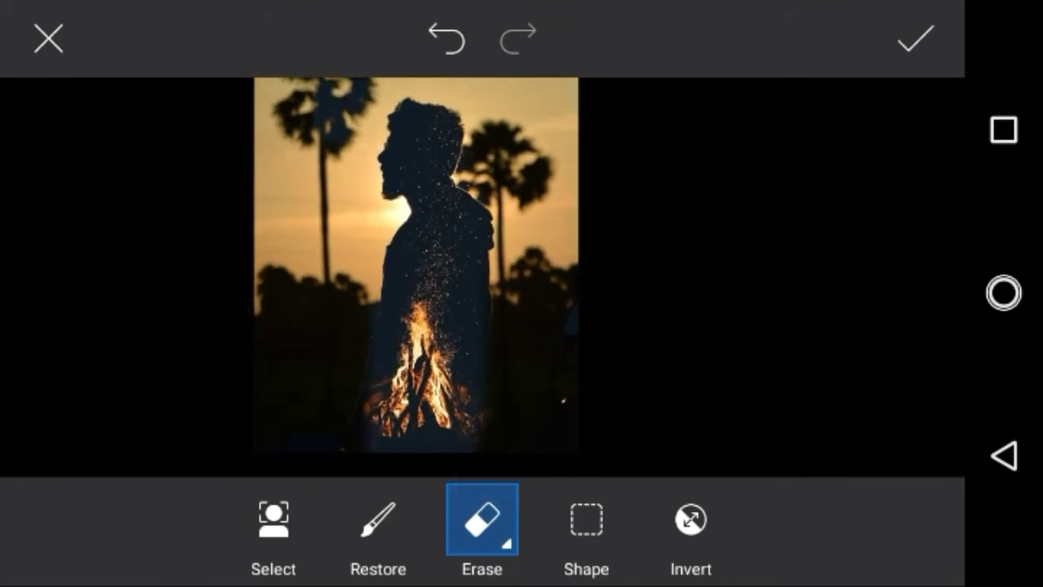
Raise the eraser brush size to 47 for further cleanup.
left_click(482, 518)
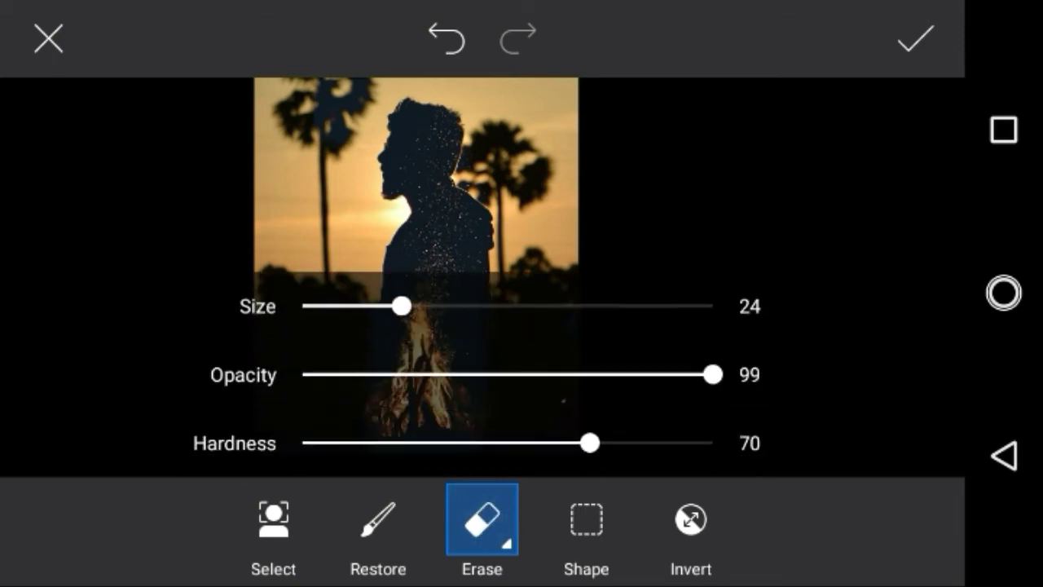
left_click_drag(399, 307, 492, 308)
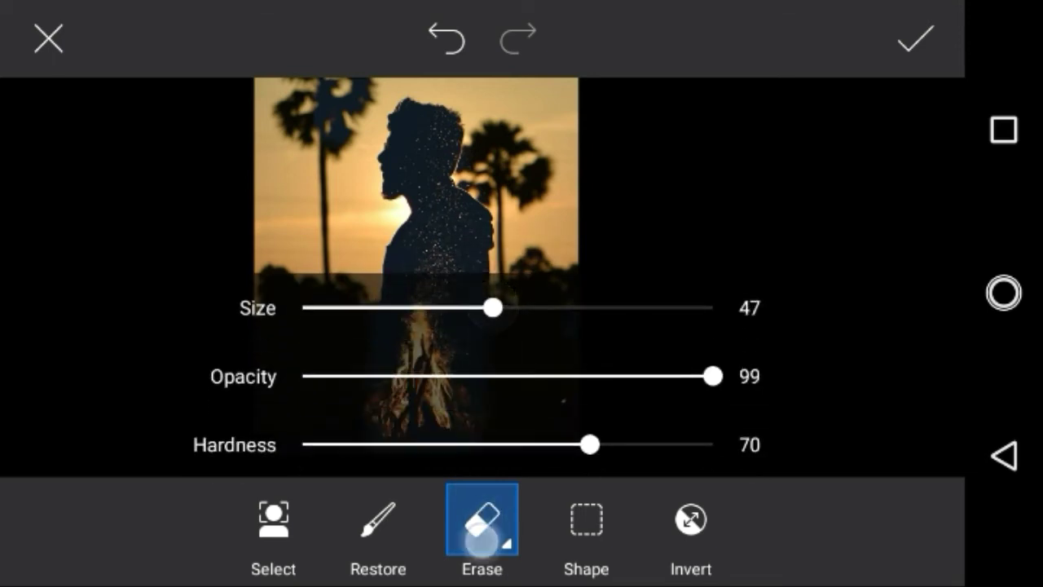